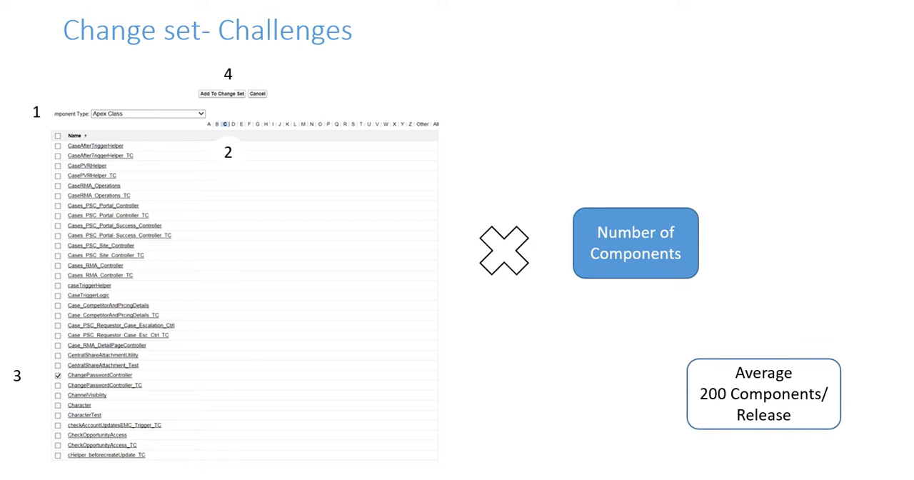
mouse_move(451, 208)
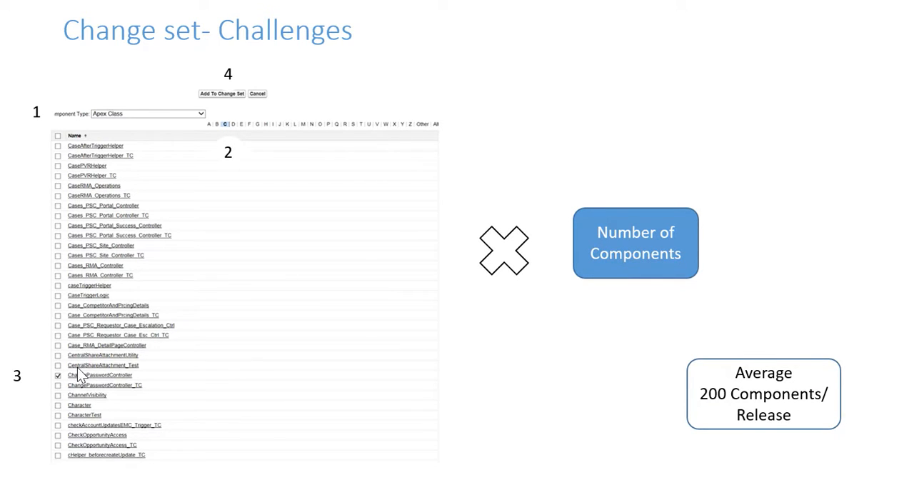
mouse_move(451, 363)
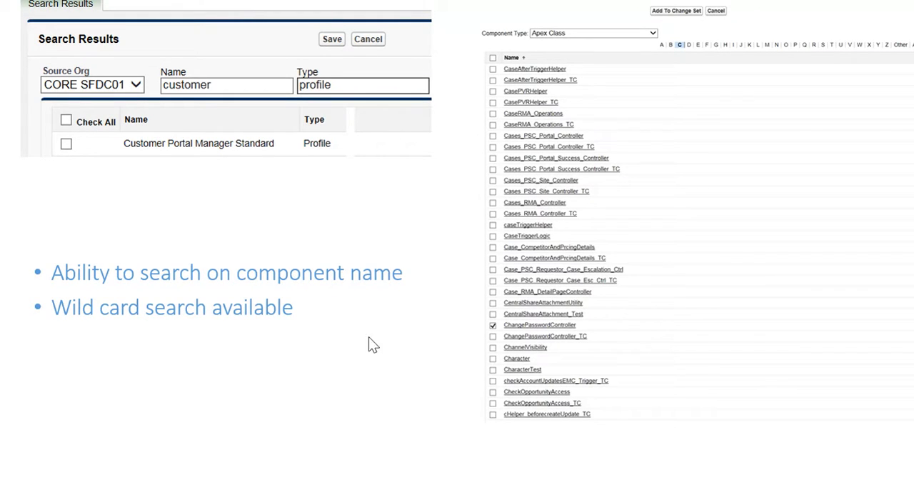
mouse_move(153, 92)
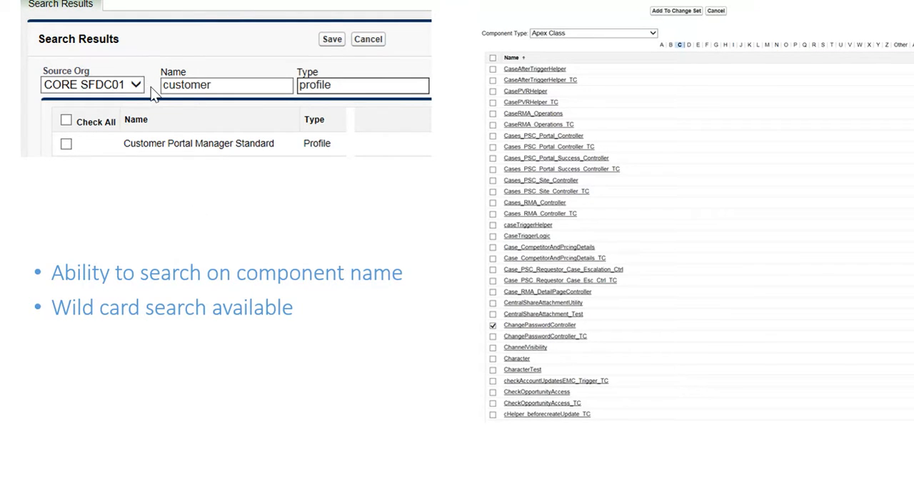
mouse_move(147, 96)
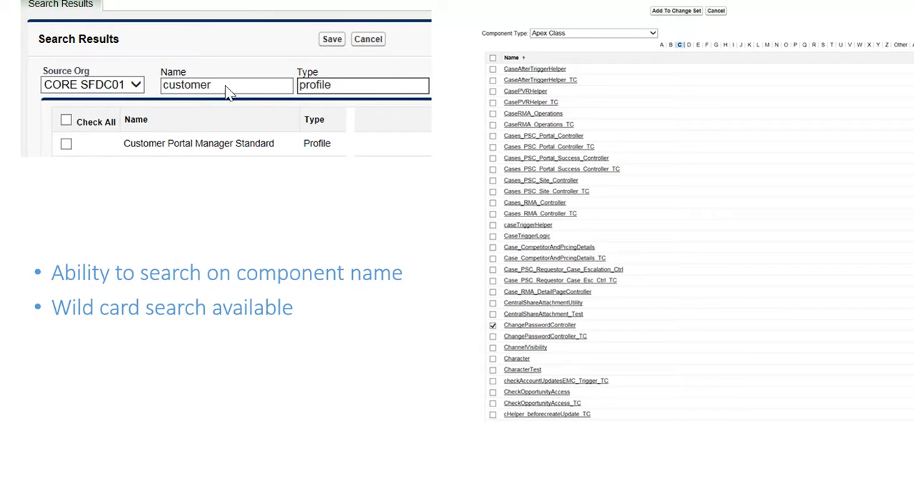
mouse_move(198, 93)
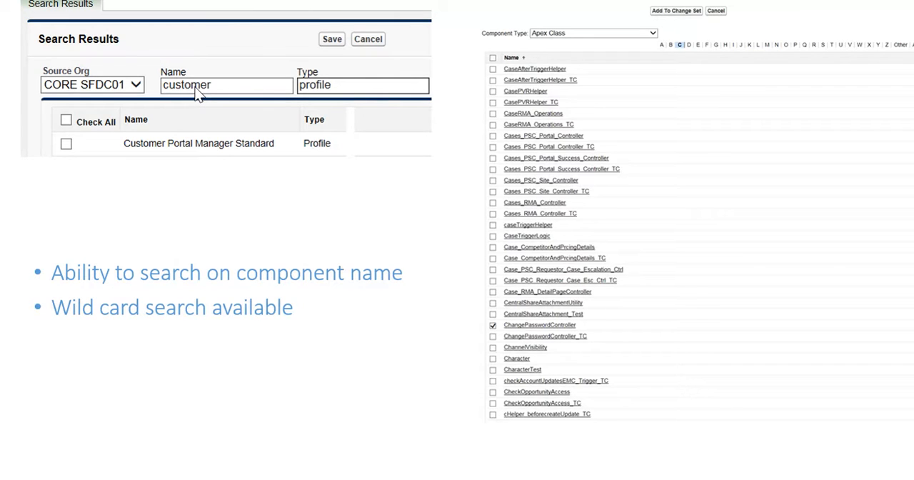
mouse_move(177, 167)
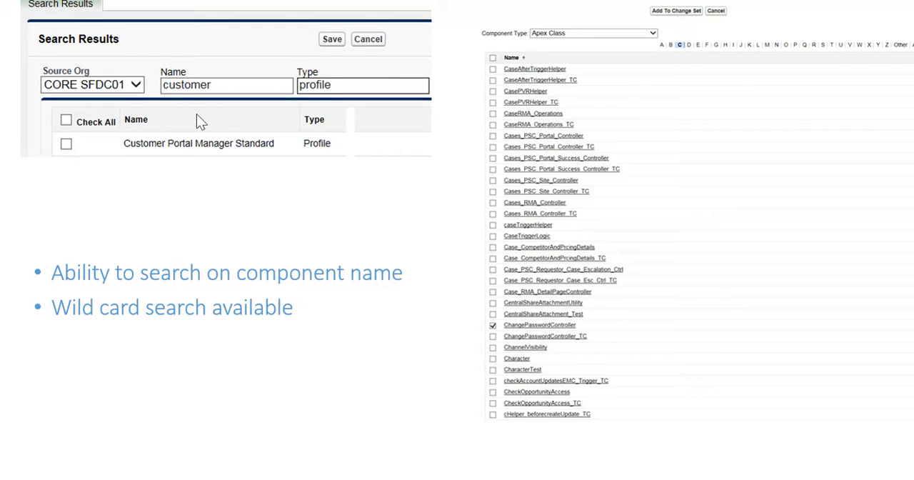
mouse_move(602, 248)
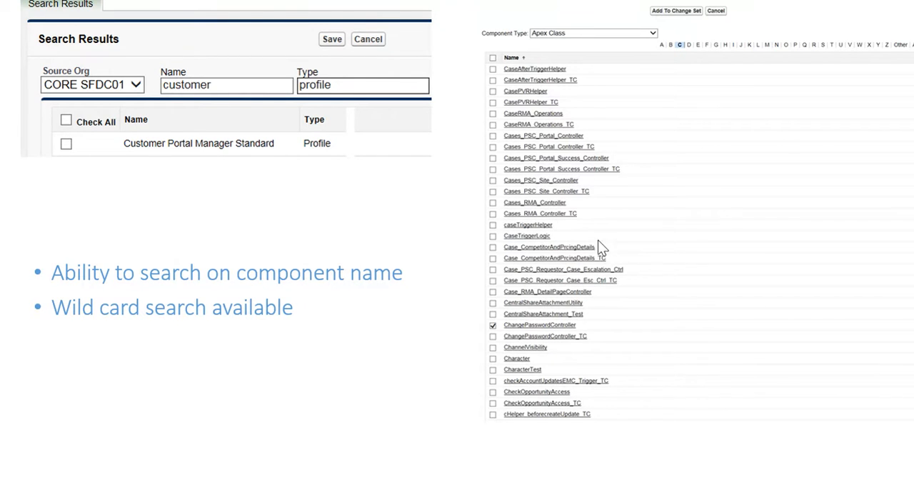
mouse_move(636, 58)
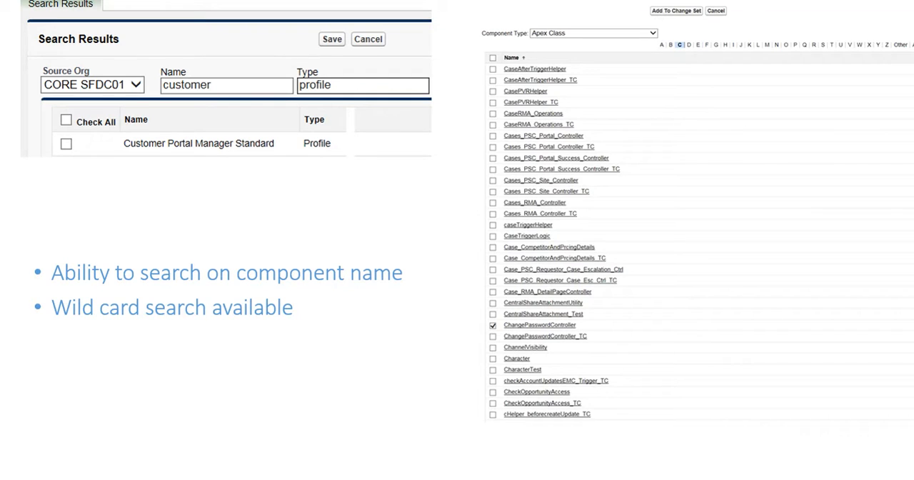
text(custom)
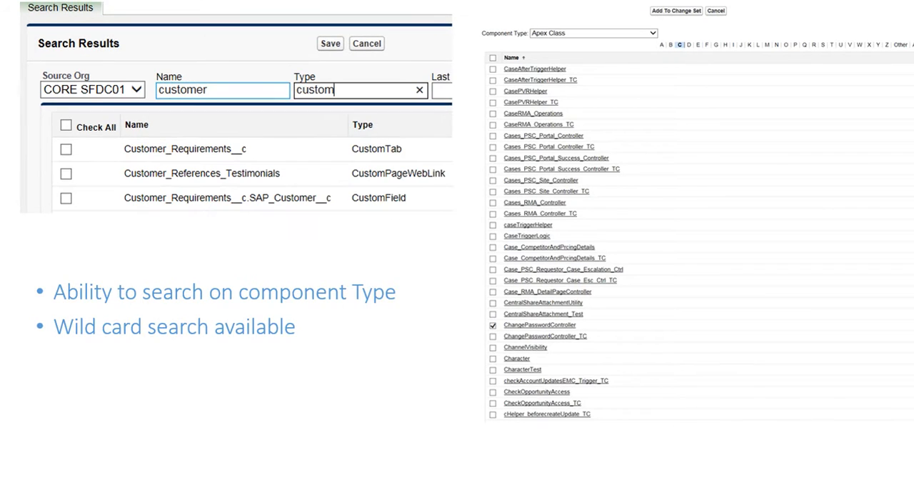
mouse_move(409, 415)
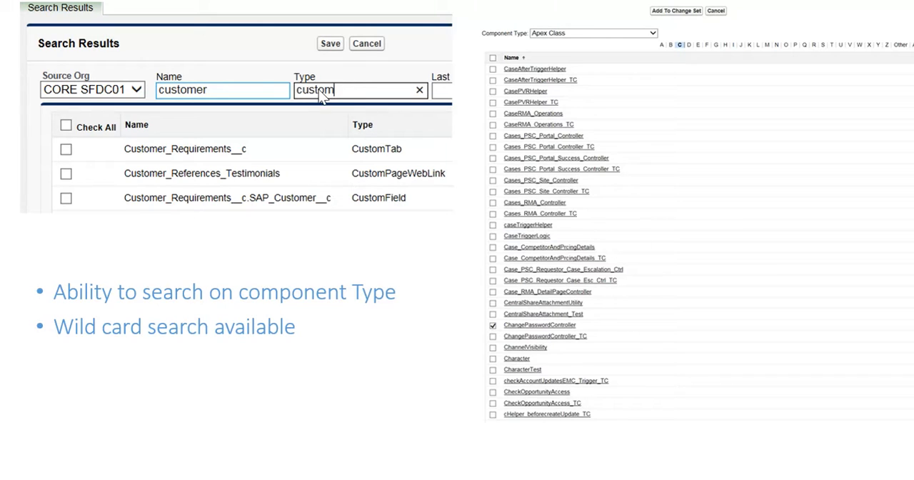
mouse_move(87, 198)
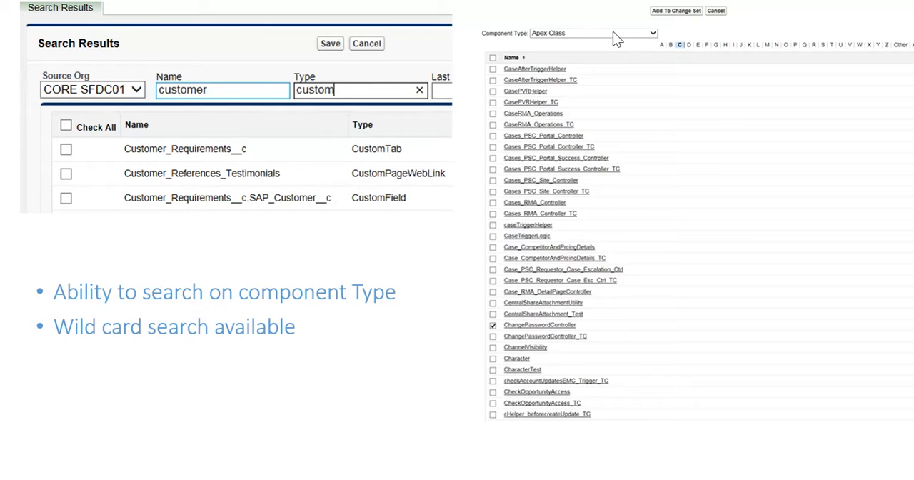
mouse_move(718, 473)
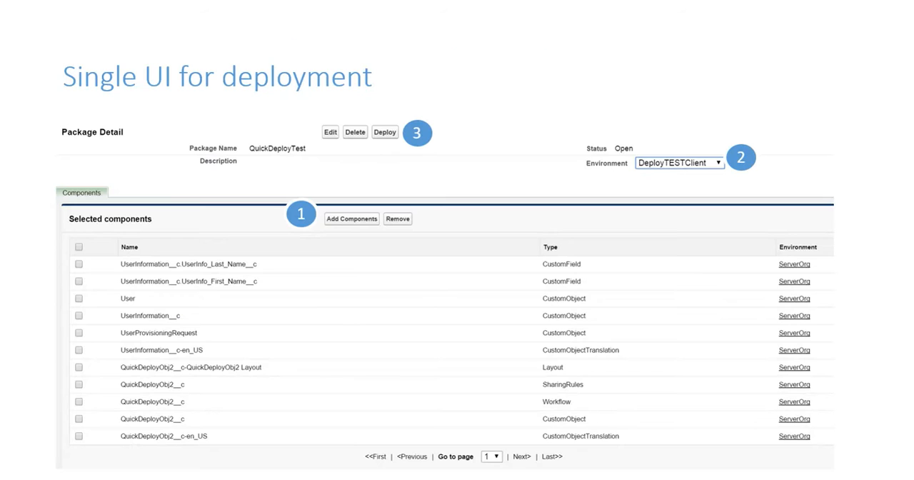
mouse_move(477, 370)
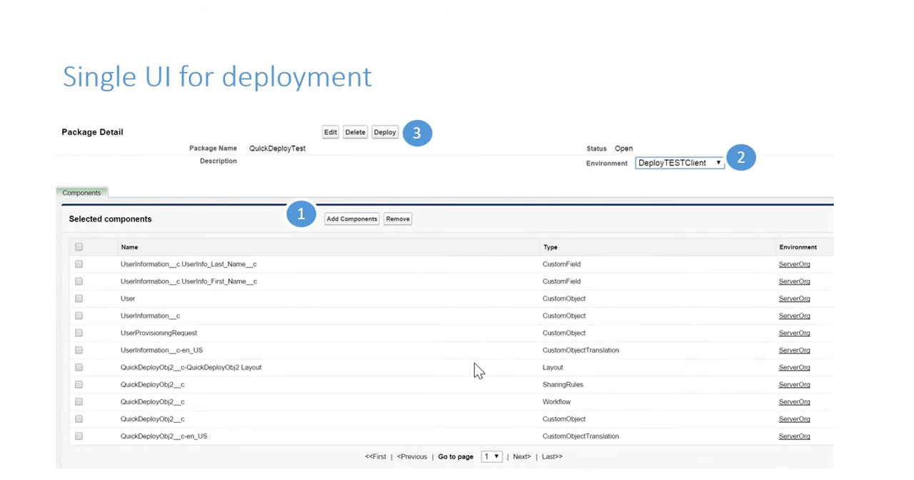
mouse_move(305, 234)
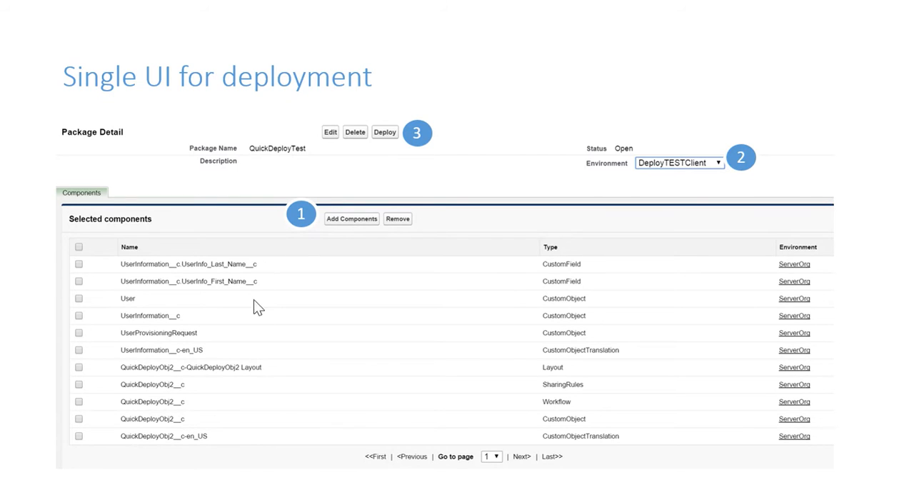
mouse_move(308, 314)
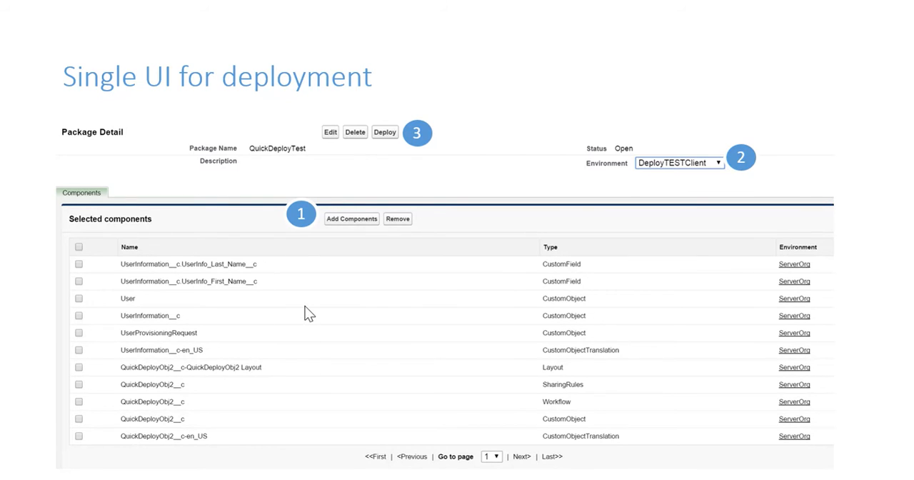
mouse_move(639, 292)
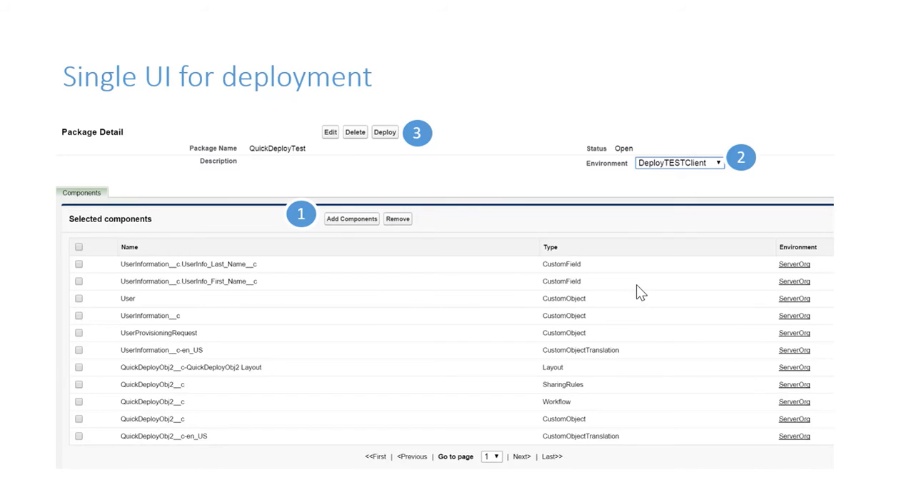
mouse_move(664, 453)
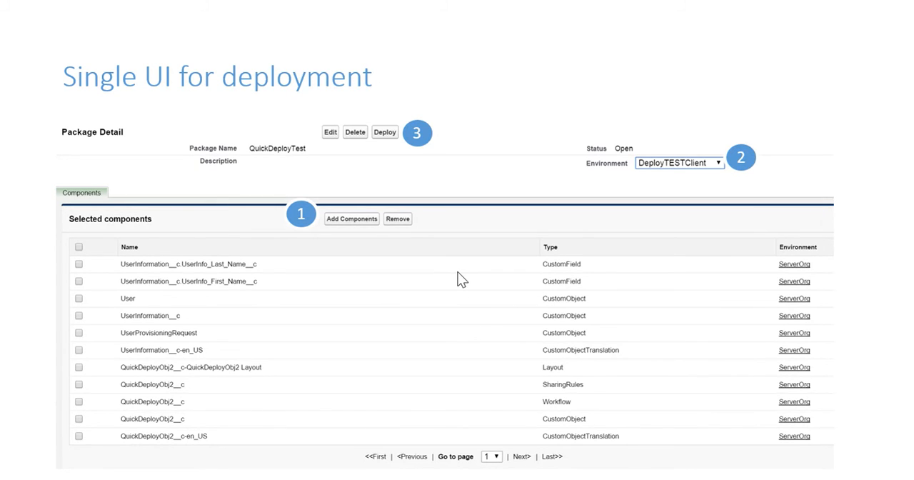
mouse_move(791, 337)
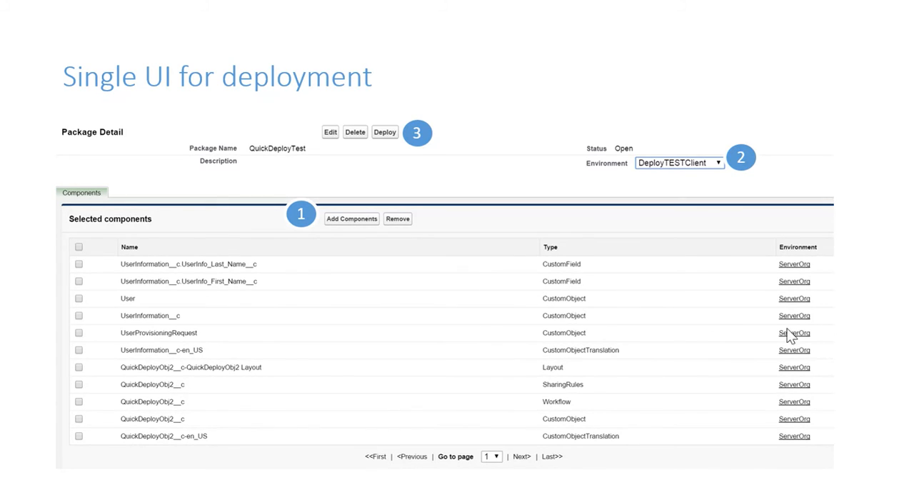
mouse_move(814, 439)
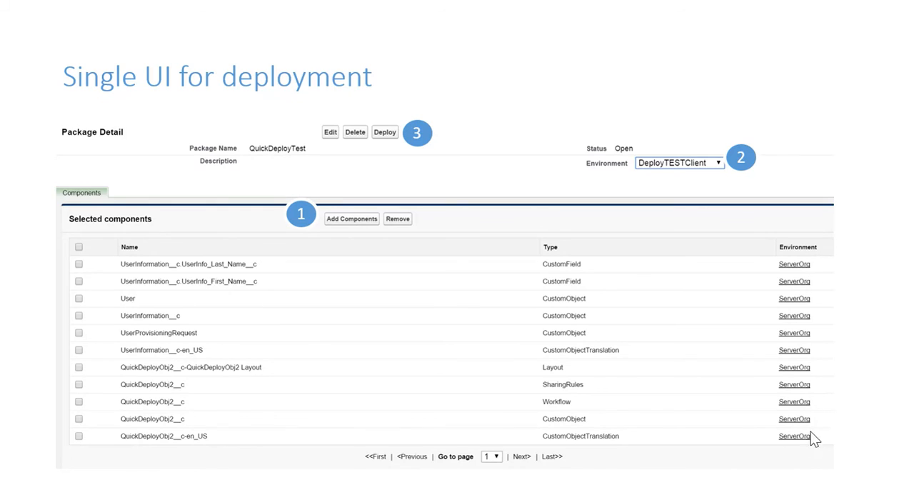
mouse_move(725, 164)
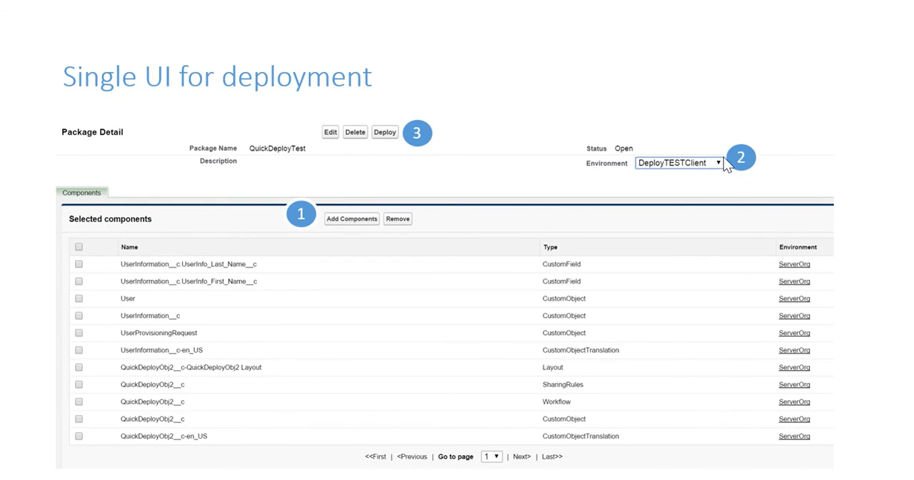
mouse_move(727, 175)
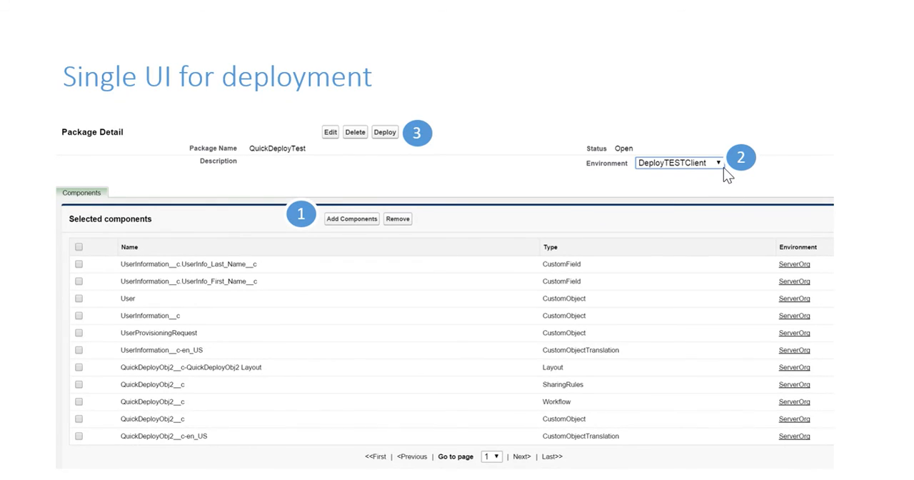
mouse_move(416, 150)
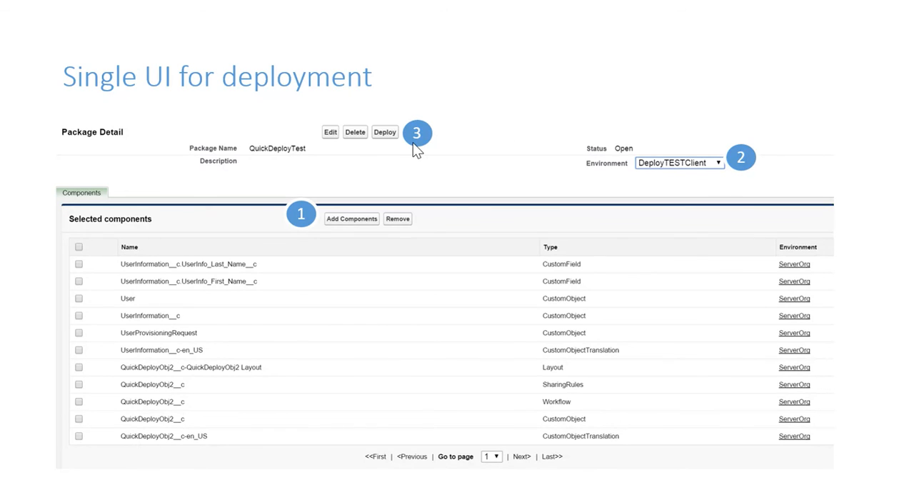